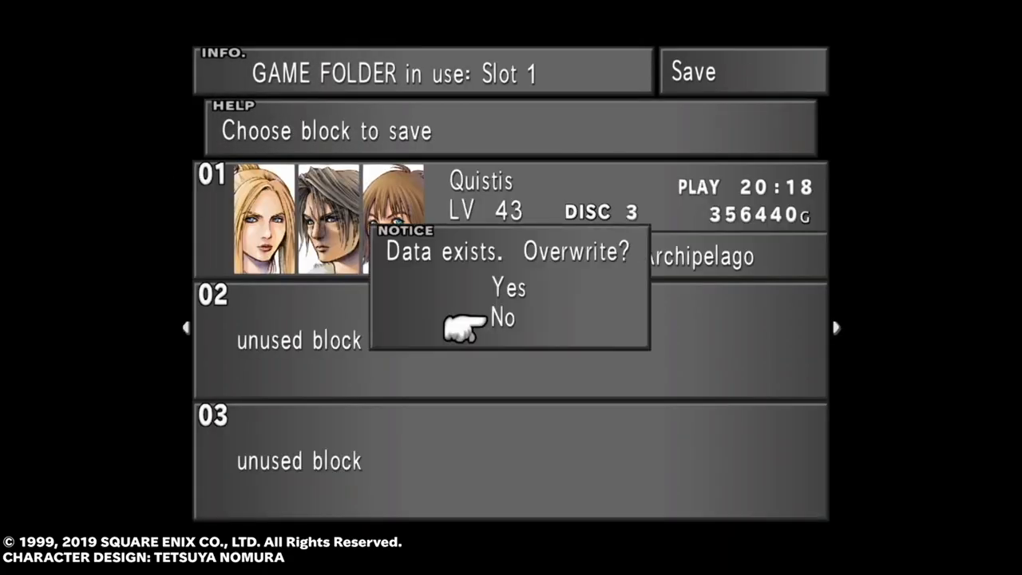
Decline overwriting Slot 1, then bring up the Logic Pro project with the Inst 1 Piano Roll.
left_click(508, 288)
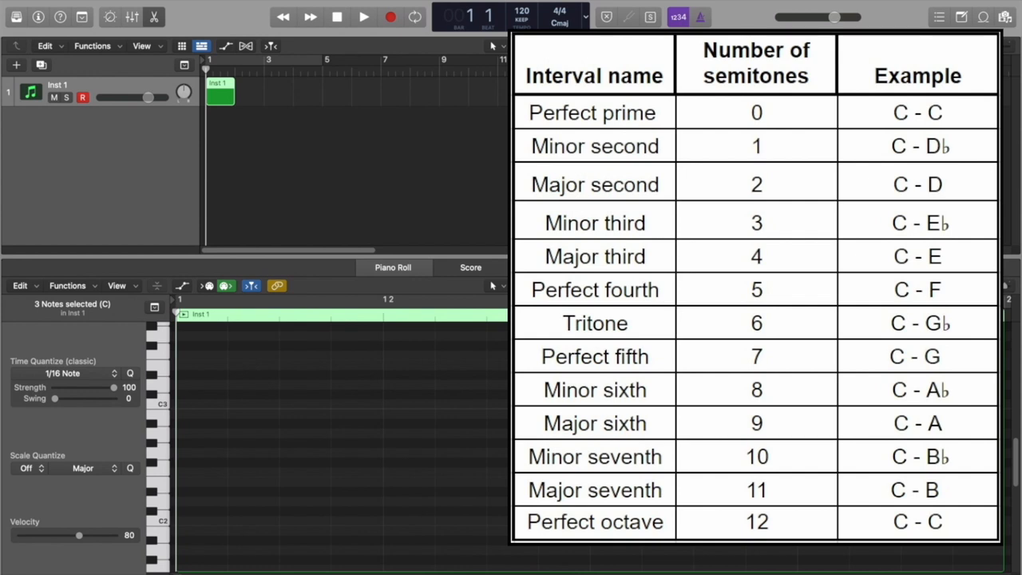
Open Retro Synth on the track and step through presets to Digicream.
left_click(201, 521)
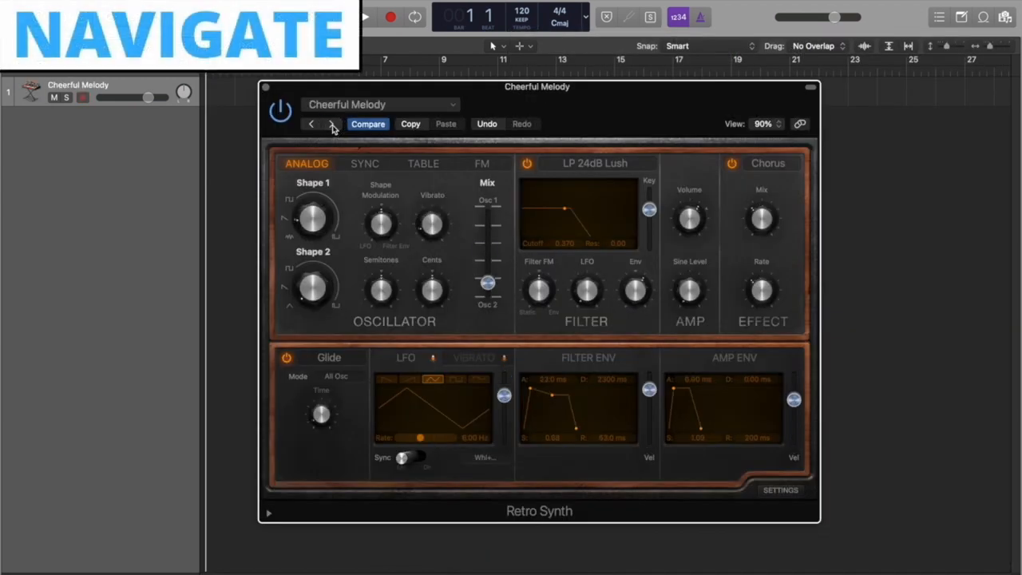
left_click(332, 124)
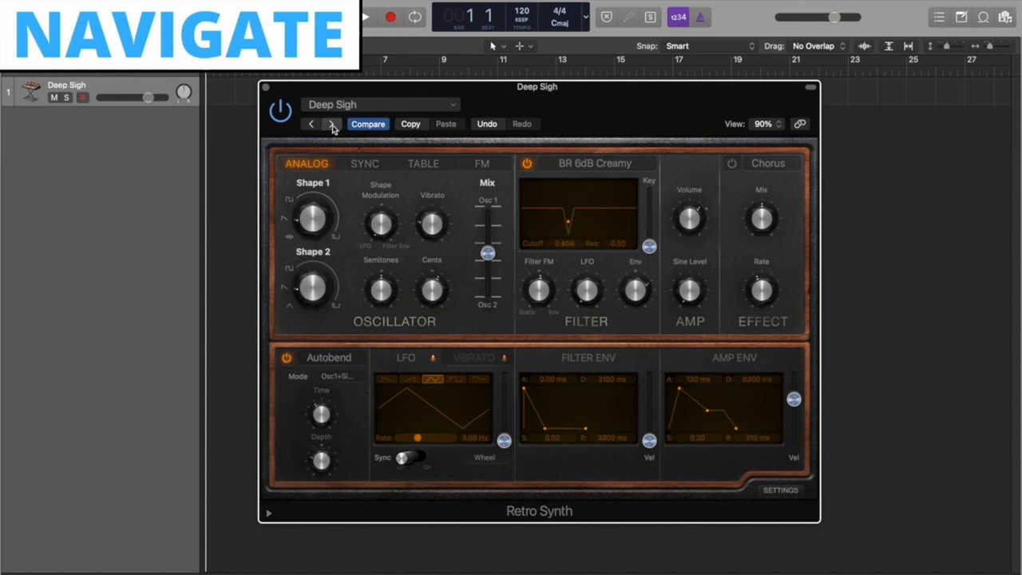
left_click(311, 124)
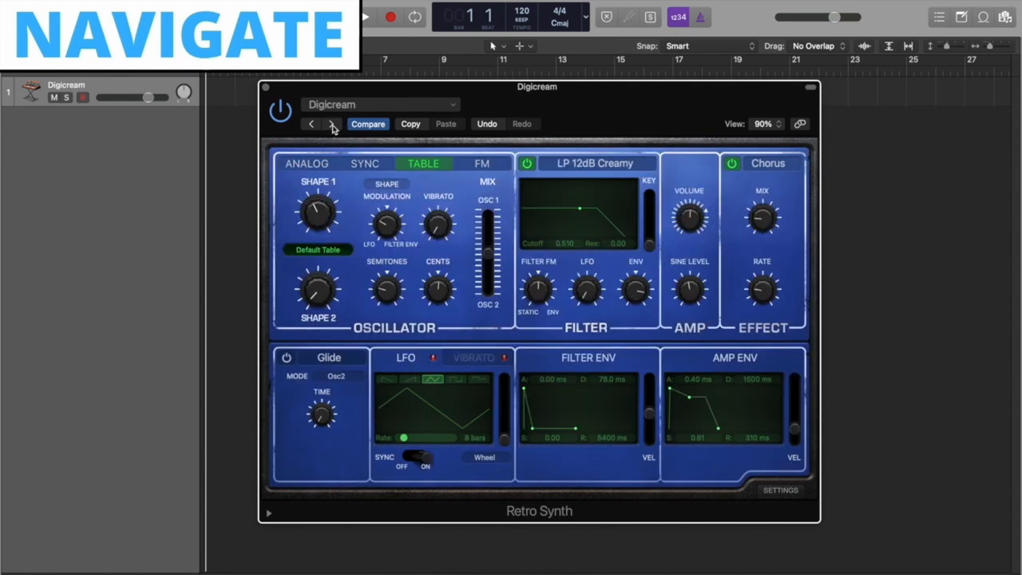
left_click(333, 126)
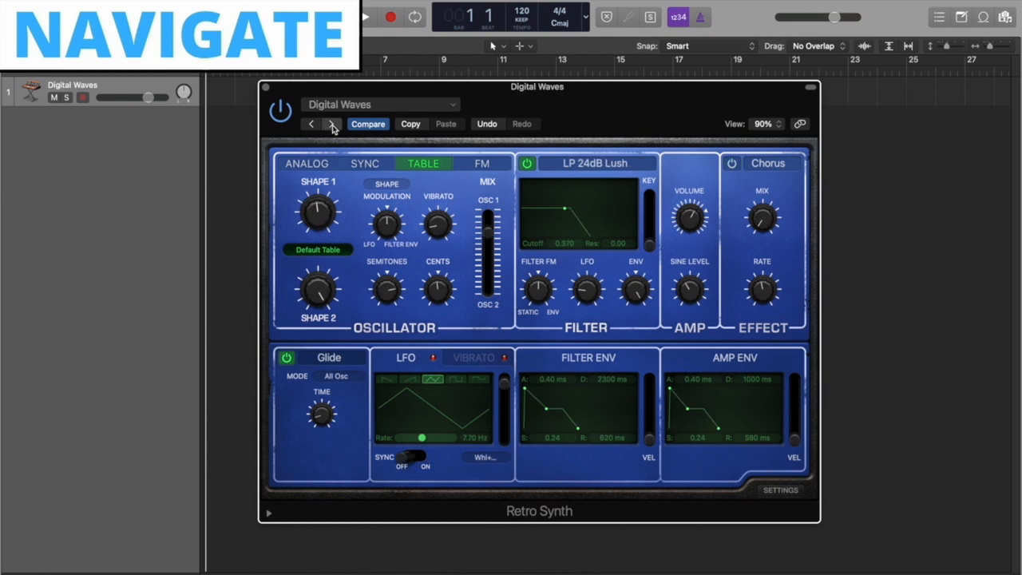
left_click(332, 123)
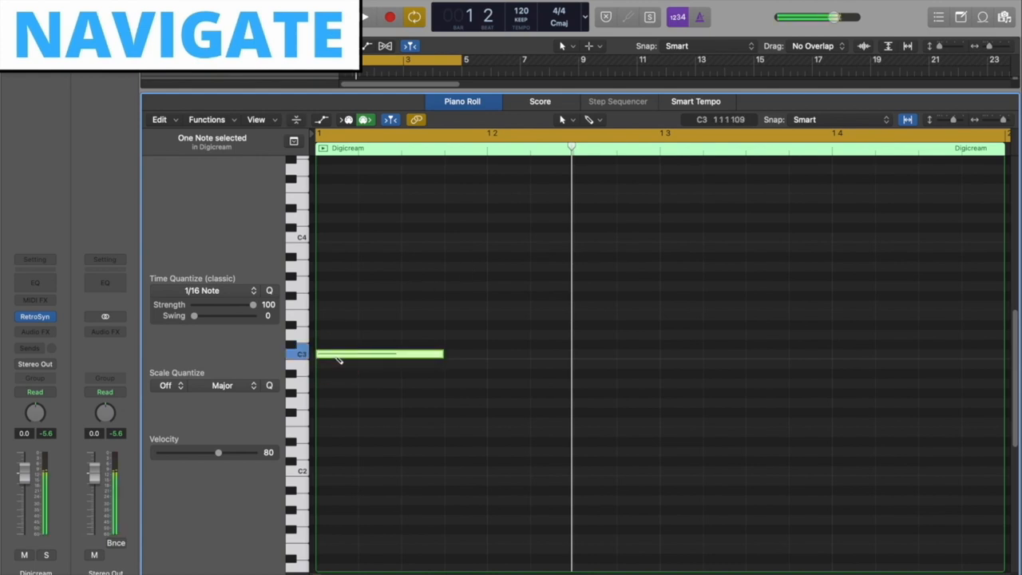
Trim the C3 note down to a sixteenth-note blip.
left_click_drag(444, 354, 419, 353)
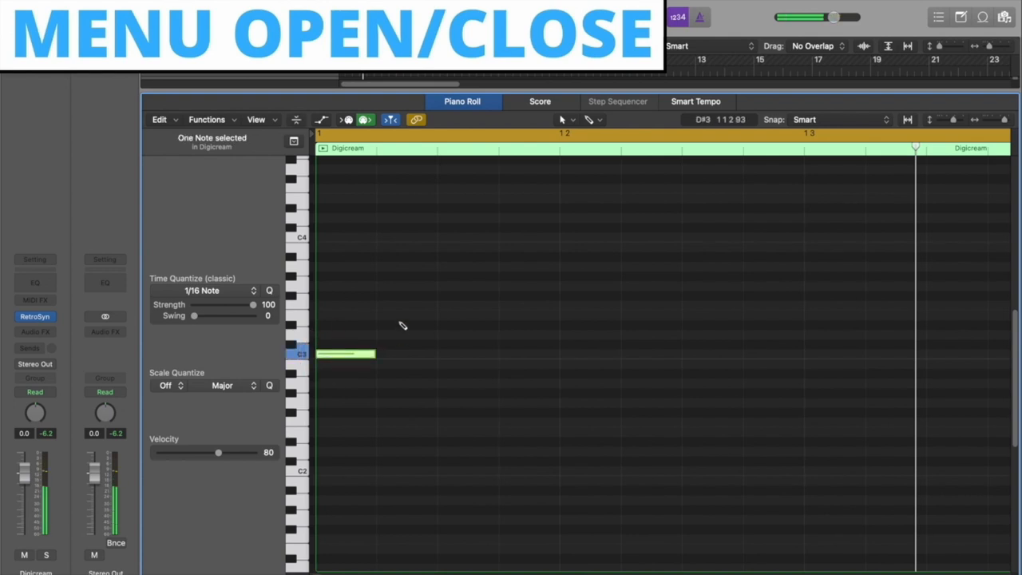
Add the next rising note and adjust G3 to form the C3–E3–G3 figure.
left_click(407, 314)
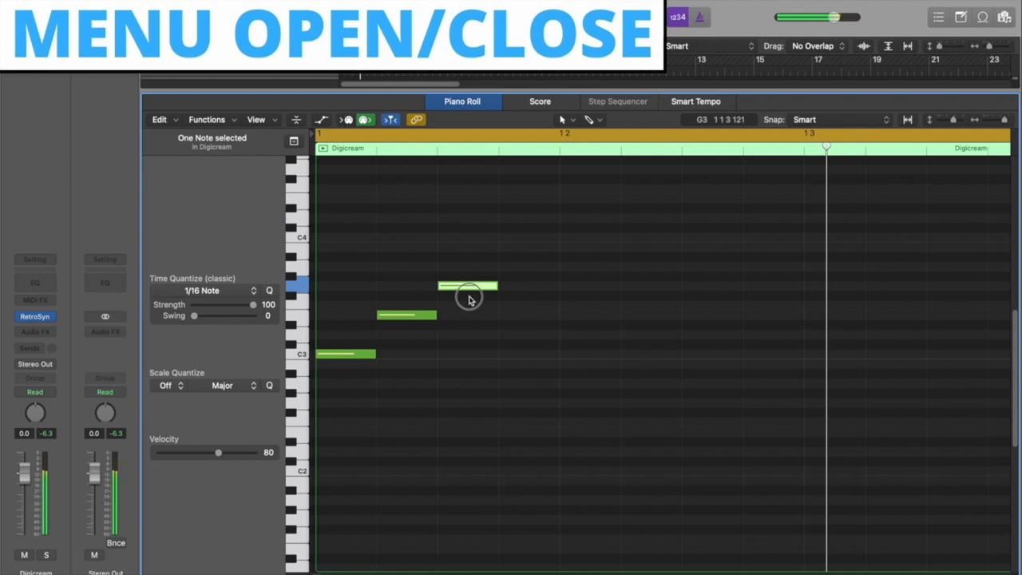
left_click_drag(469, 285, 469, 353)
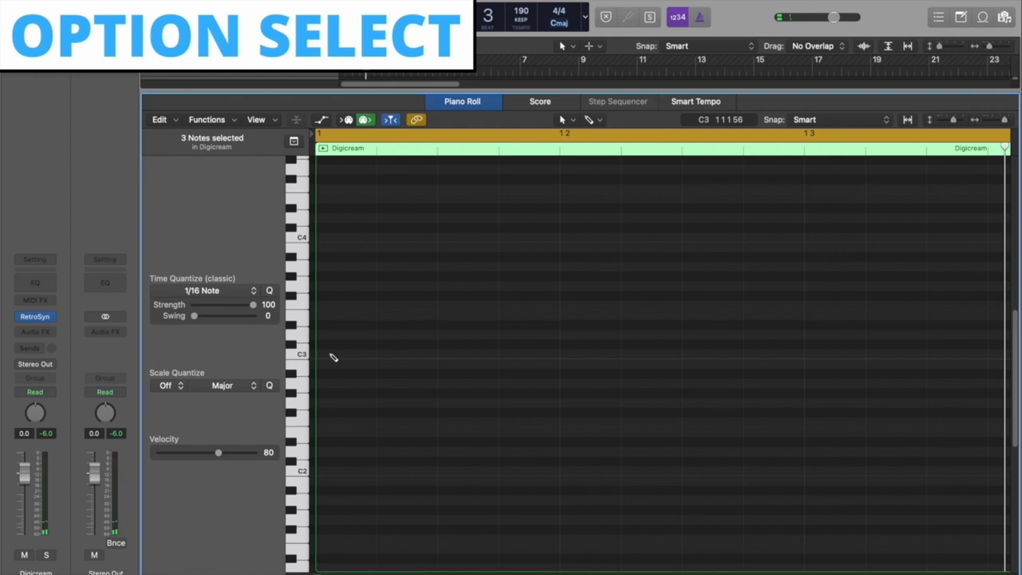
Draw the opening C3 note of the C3–F3 option-select figure.
left_click(344, 353)
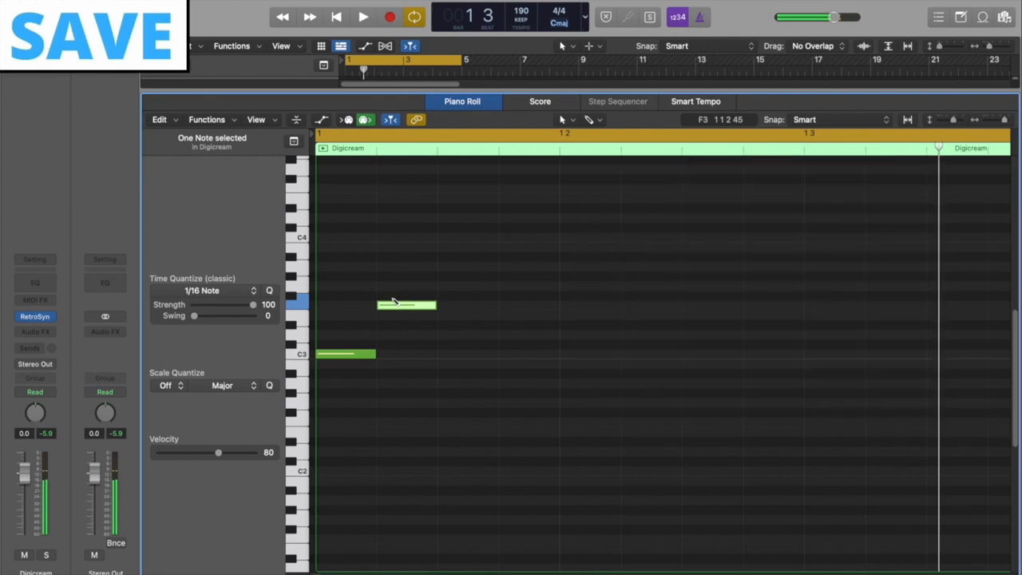
Lengthen the notes and place C4 right after F3 for the save figure.
left_click_drag(407, 304, 467, 236)
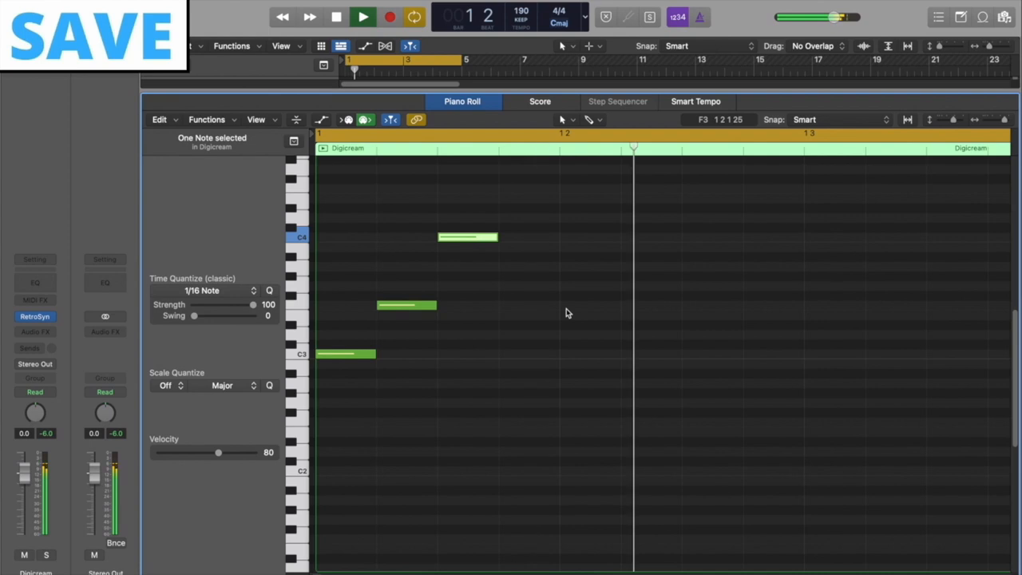
left_click(362, 16)
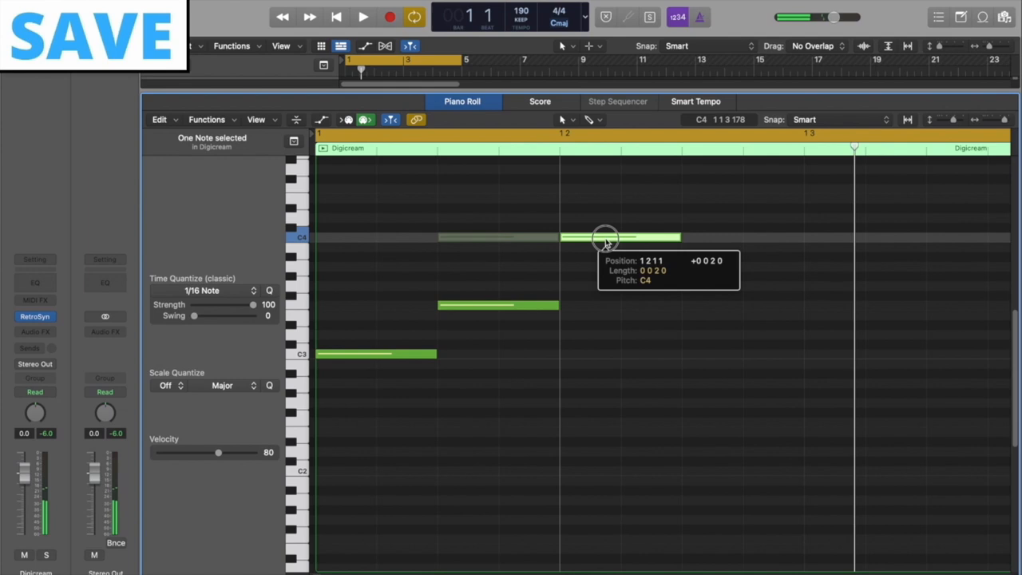
left_click(363, 16)
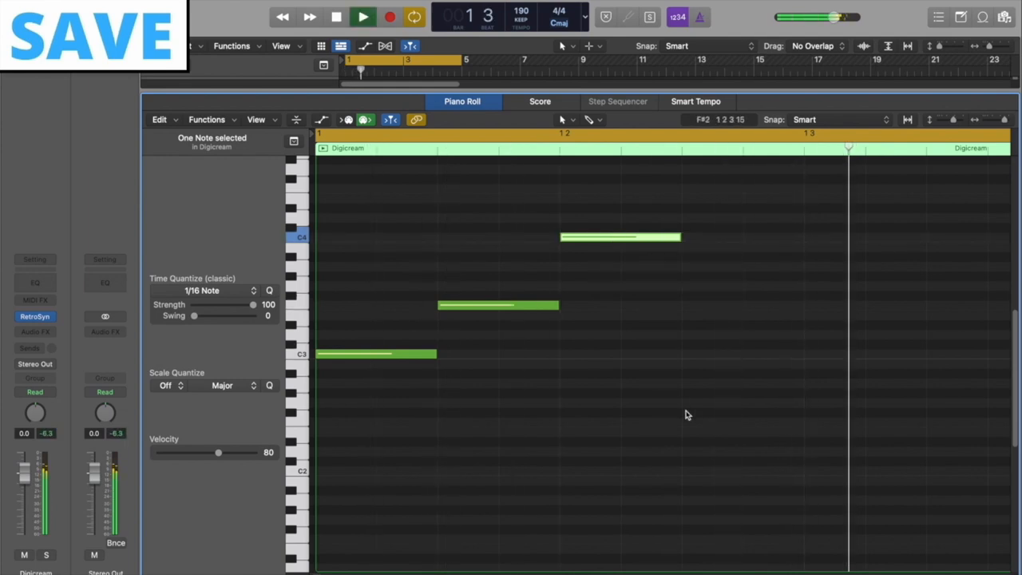
left_click(336, 16)
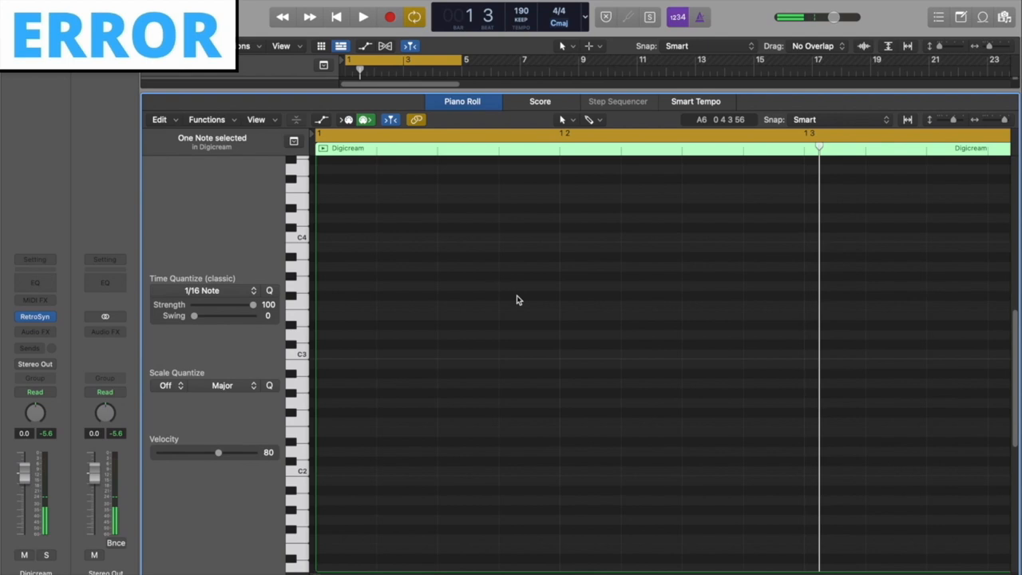
Draw a short C4 note at the region start, then open the game's Save screen.
left_click(346, 237)
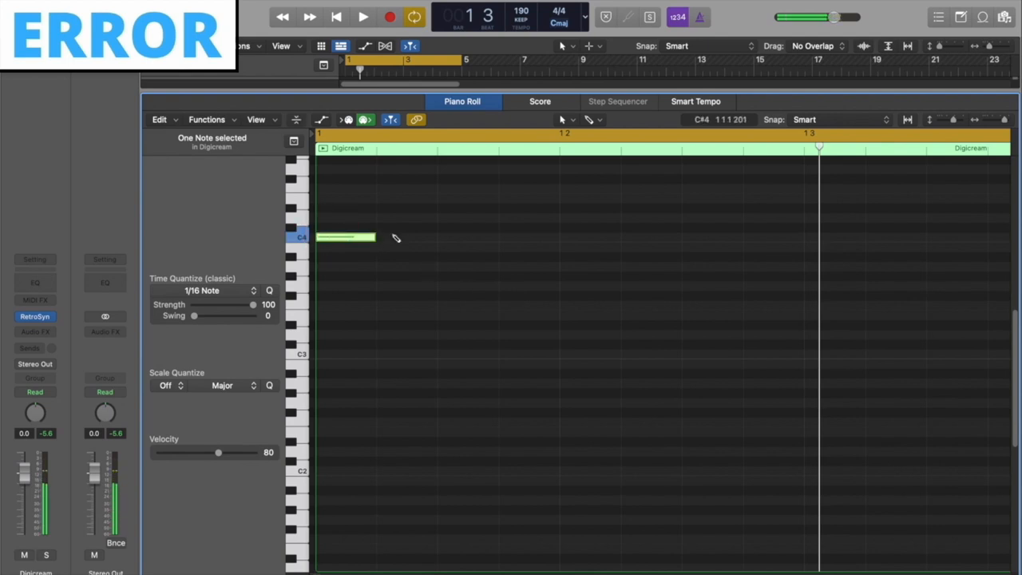
left_click(407, 295)
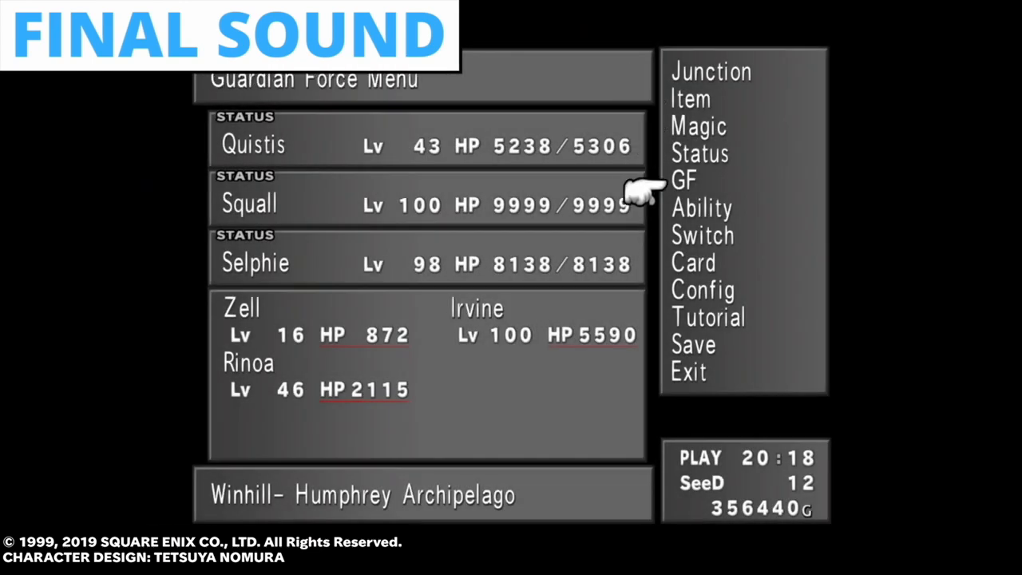
left_click(692, 344)
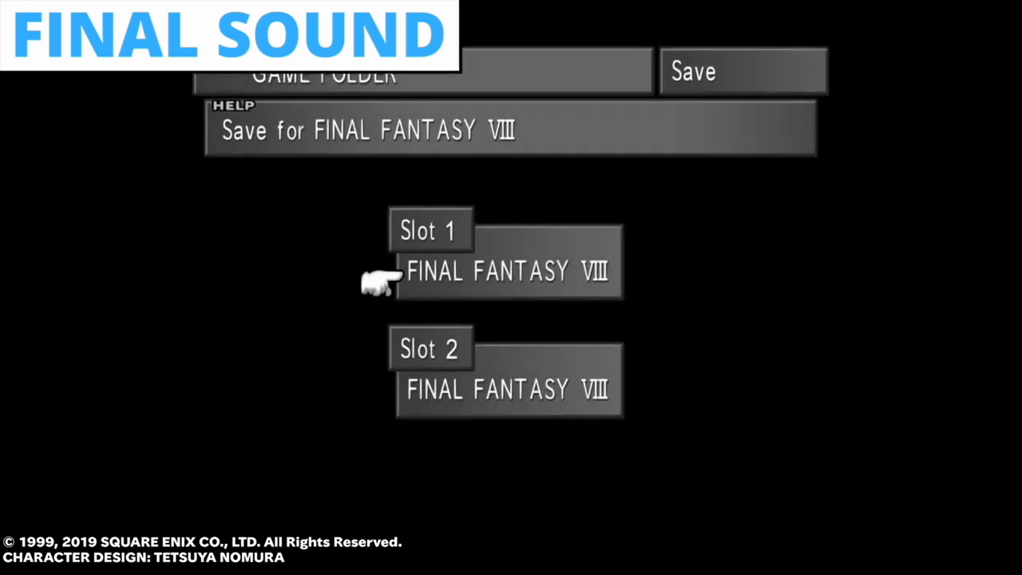